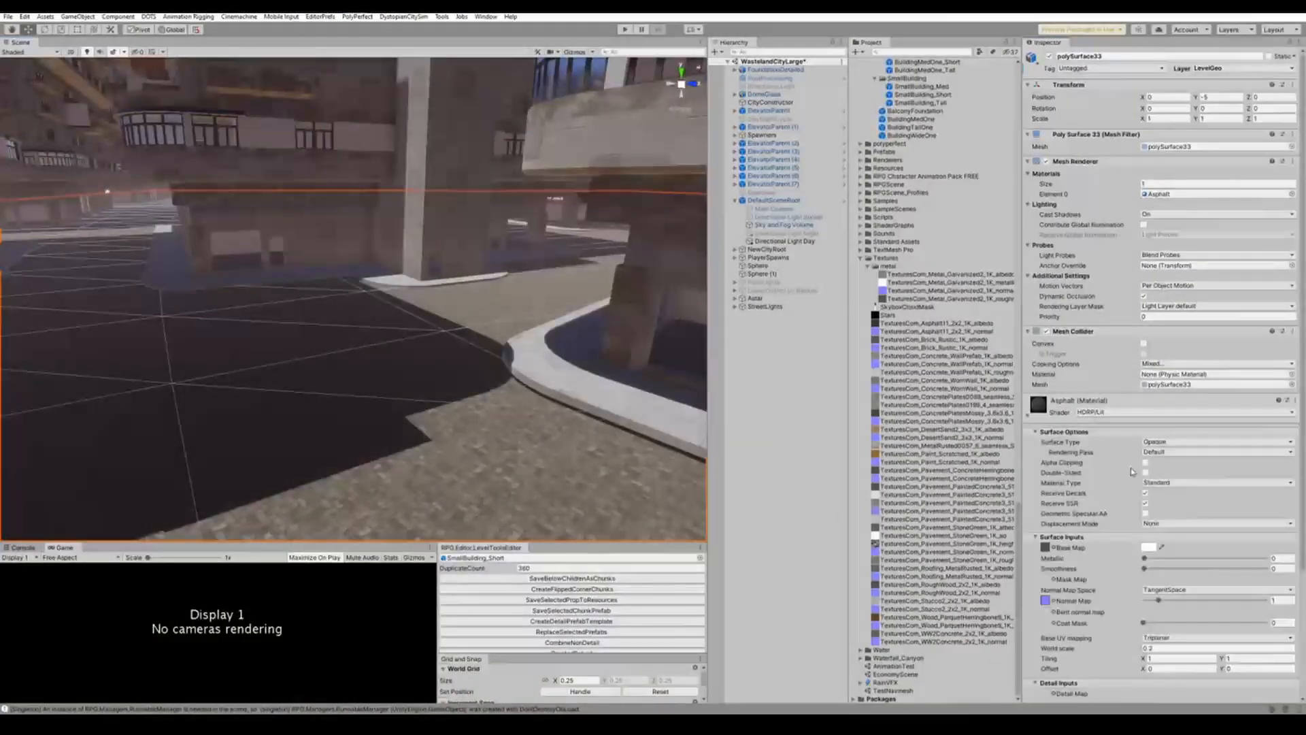
- Bring up the texture chooser for the asphalt material's Base Map on polySurface33
click(1144, 547)
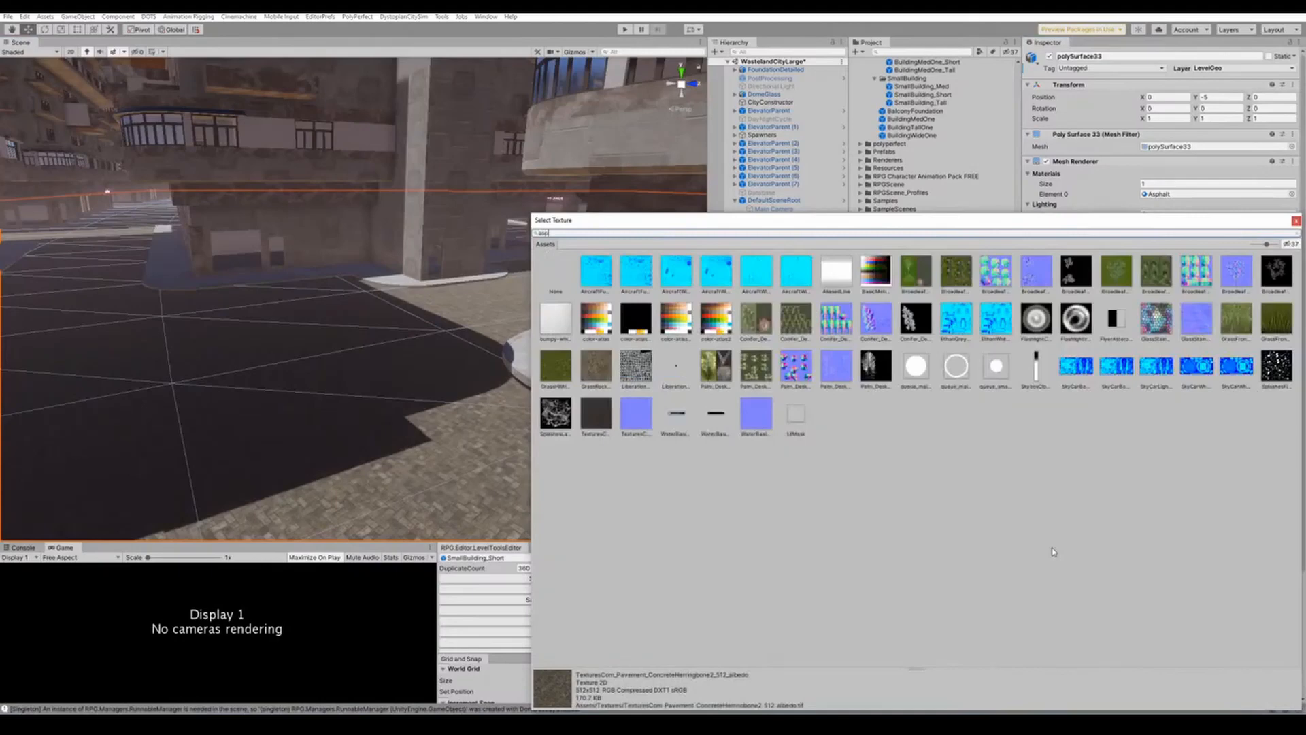
click(624, 29)
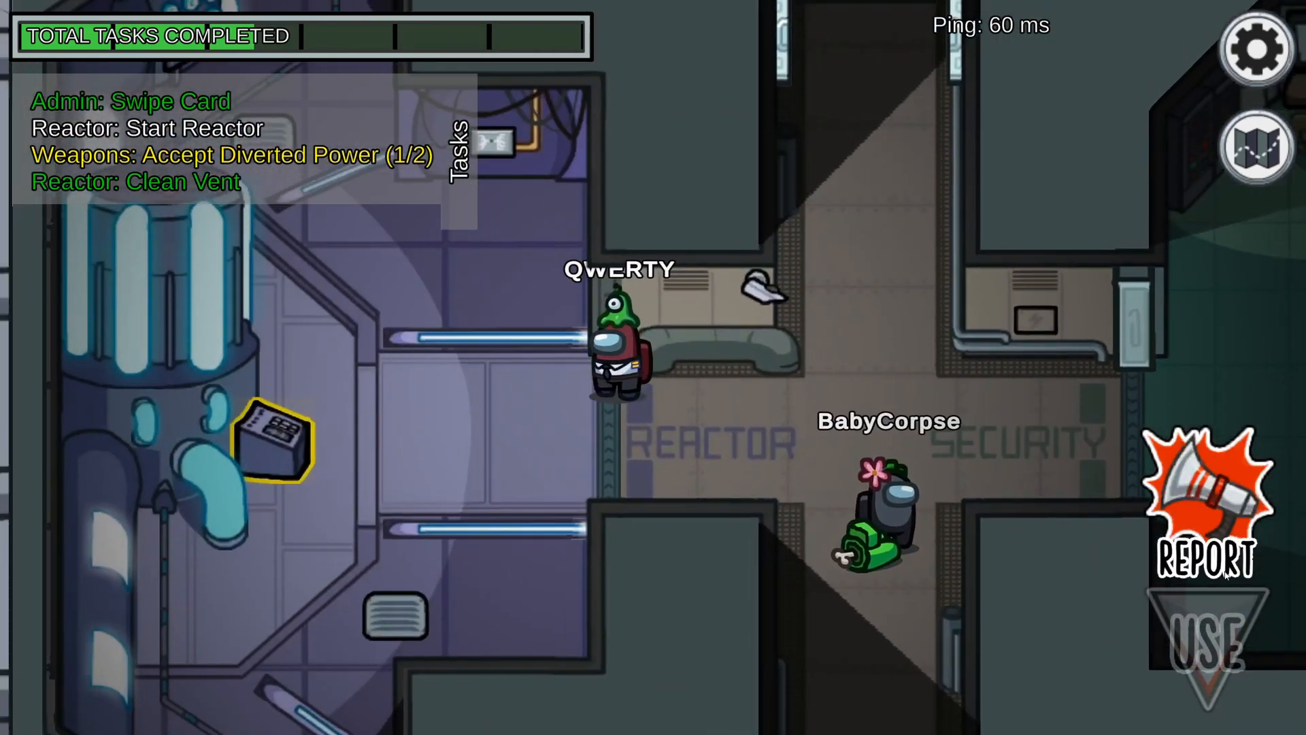
- Show the body between Reactor and Security, then the netcode article's solutions list
click(1200, 499)
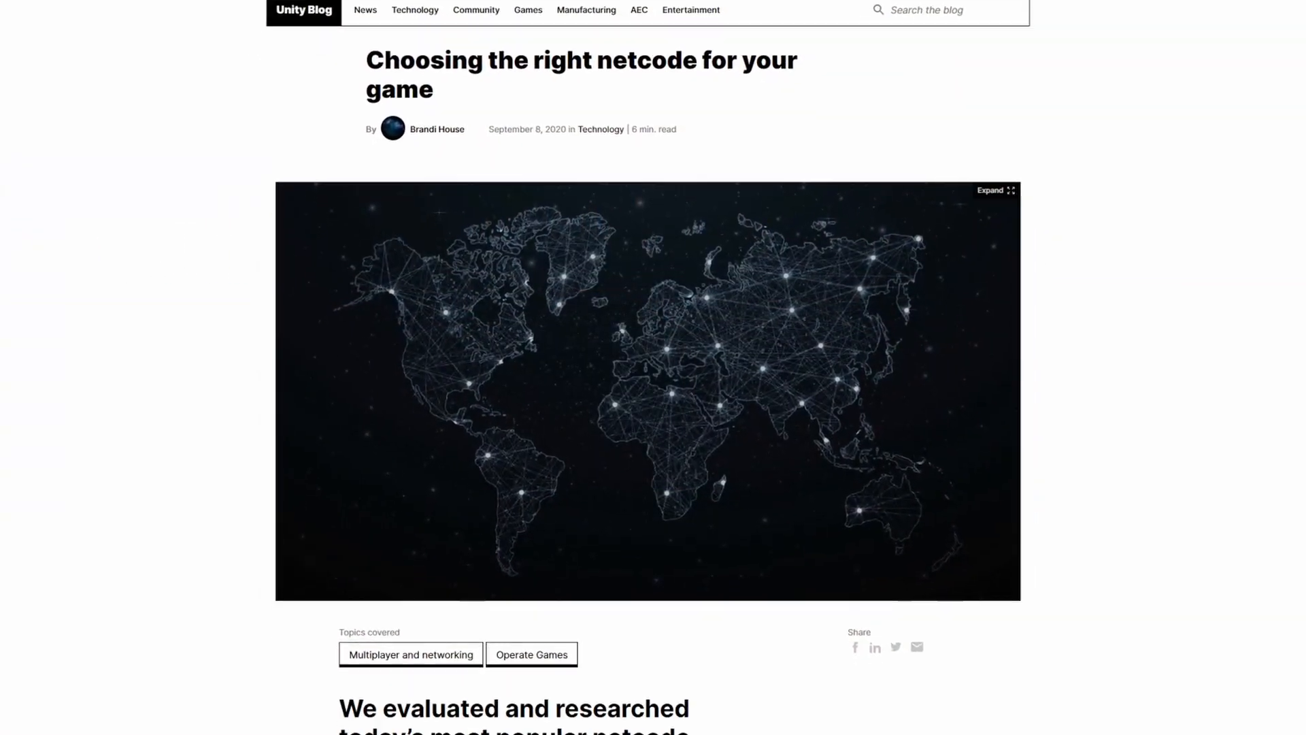
scroll(down, 3)
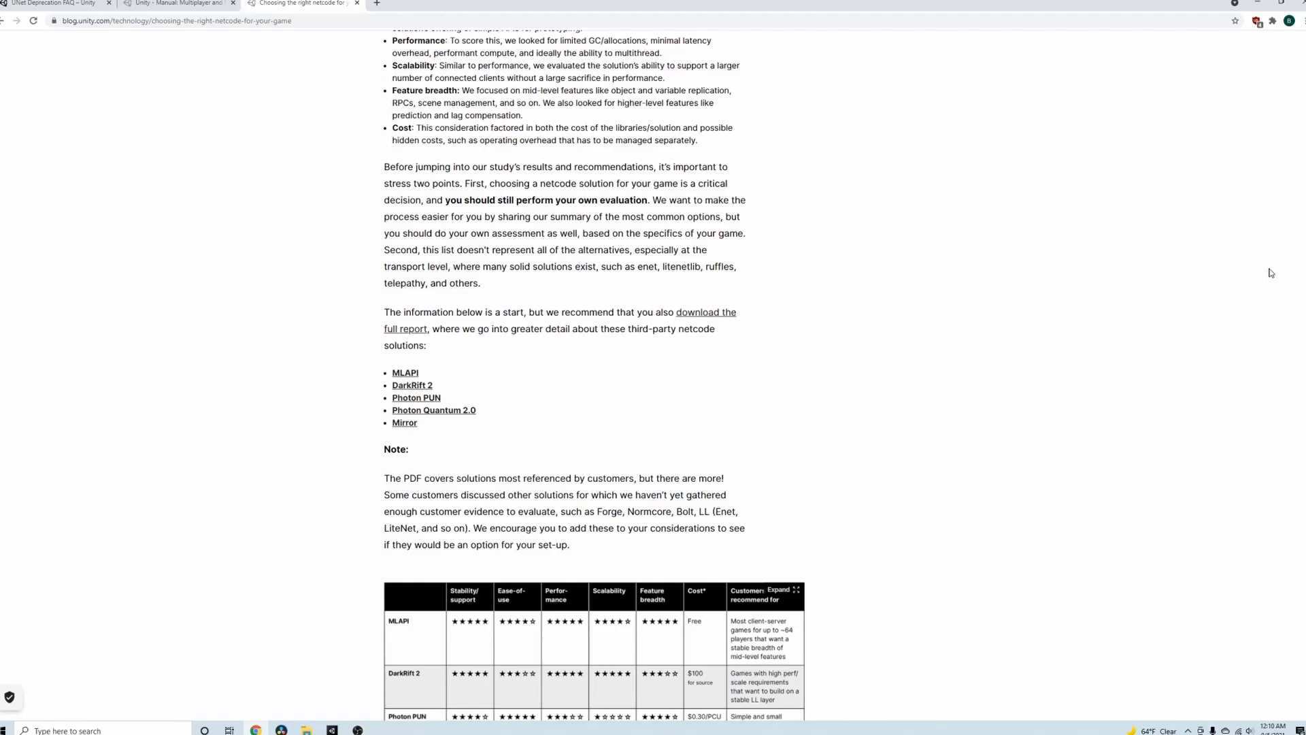
click(406, 373)
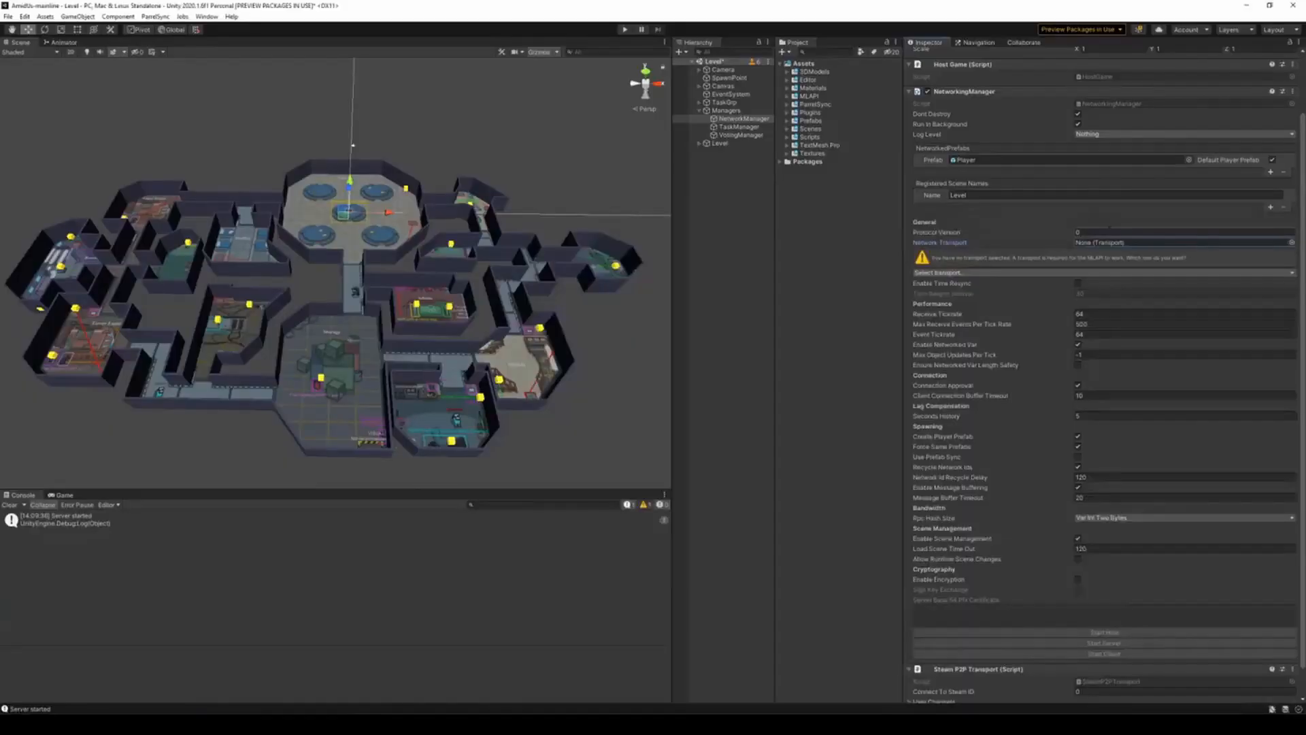
- Review the NetworkManager in the Inspector, noting Network Transport is still None
click(625, 28)
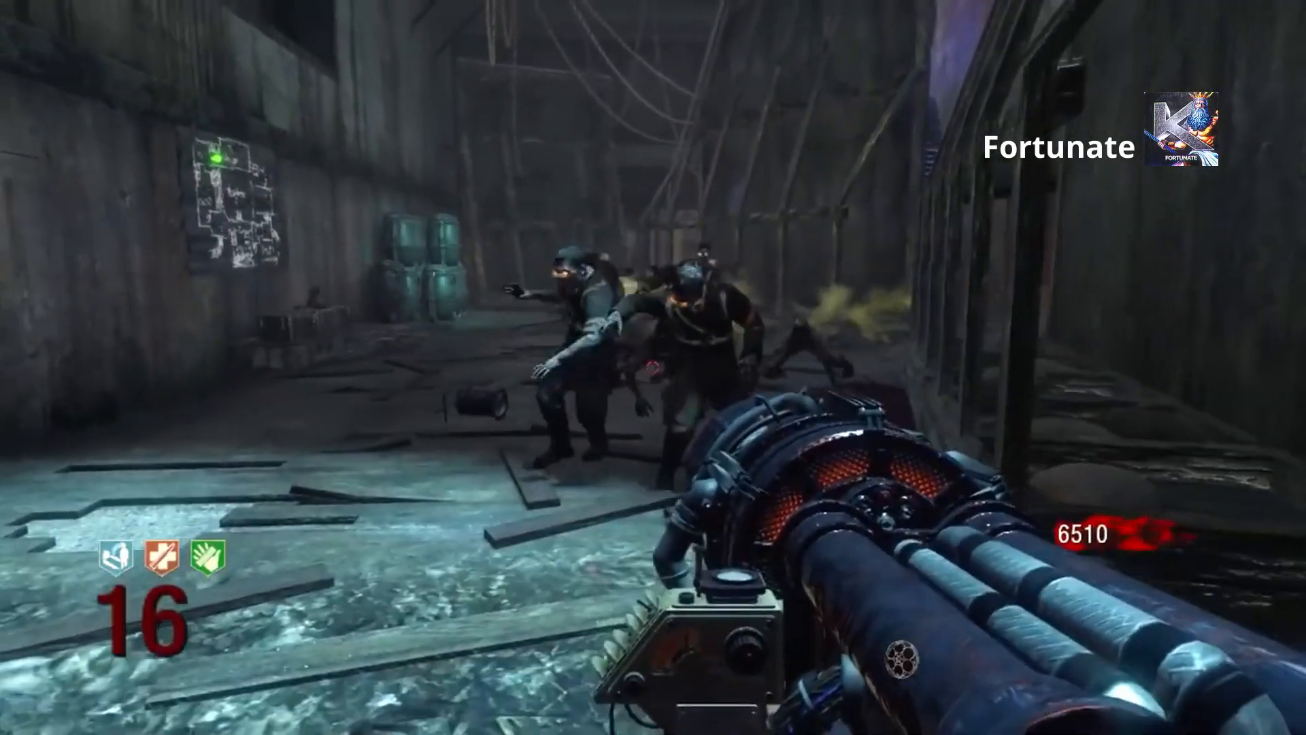
- Fire the weapon at the zombie horde closing in during round 16
click(653, 367)
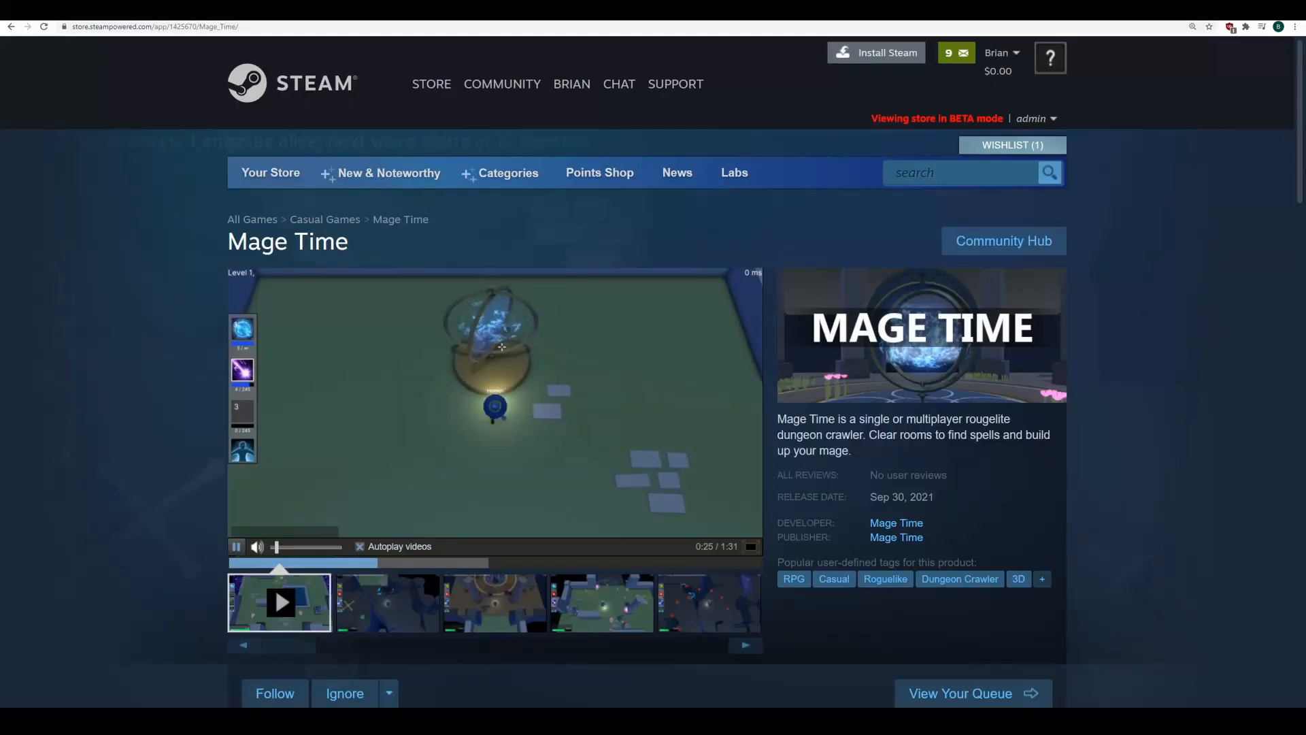
- Launch the Mage Time playtest via Play Now, confirming Steam is already installed
scroll(down, 3)
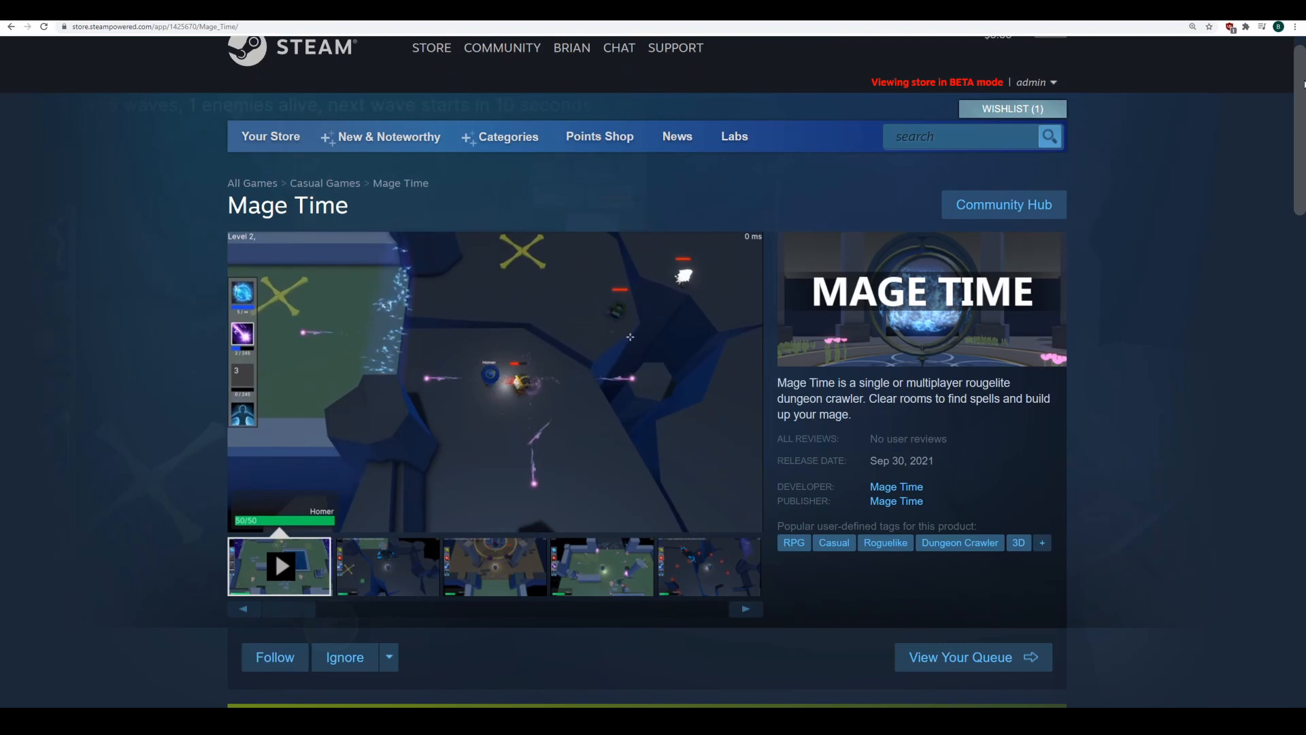
scroll(down, 3)
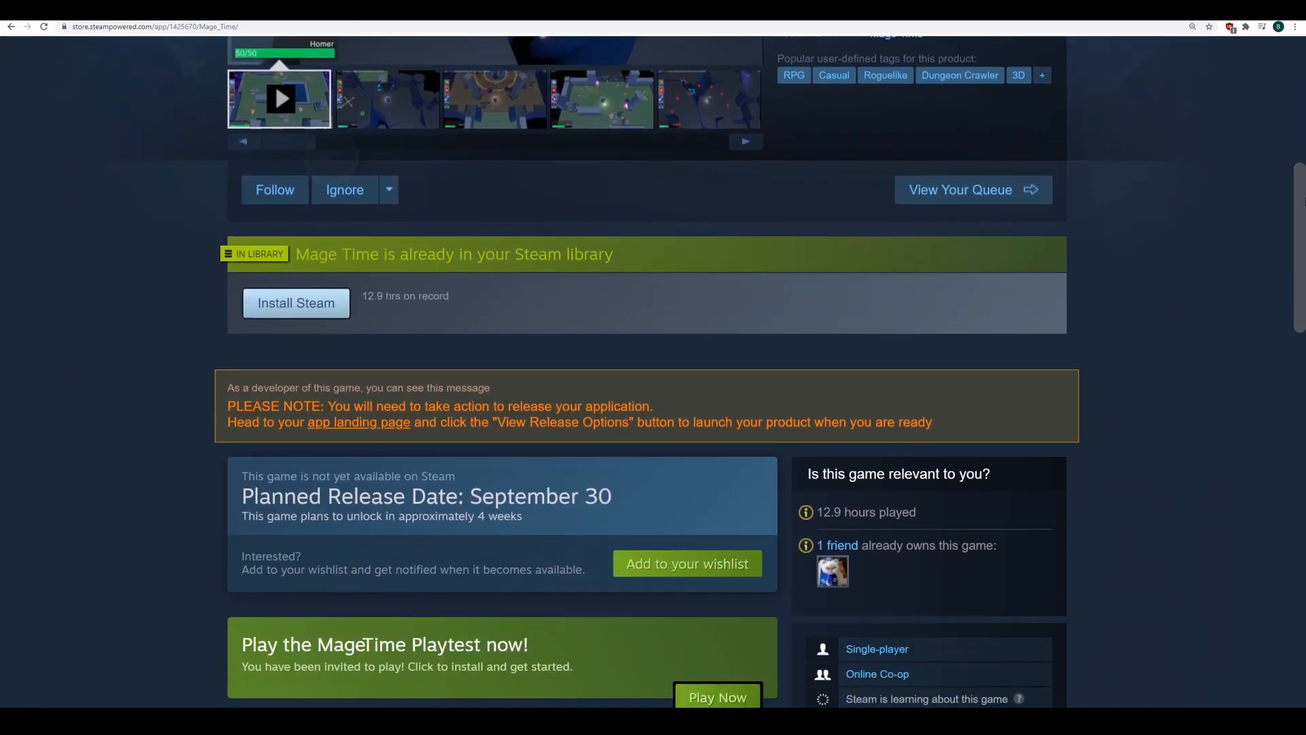
scroll(down, 3)
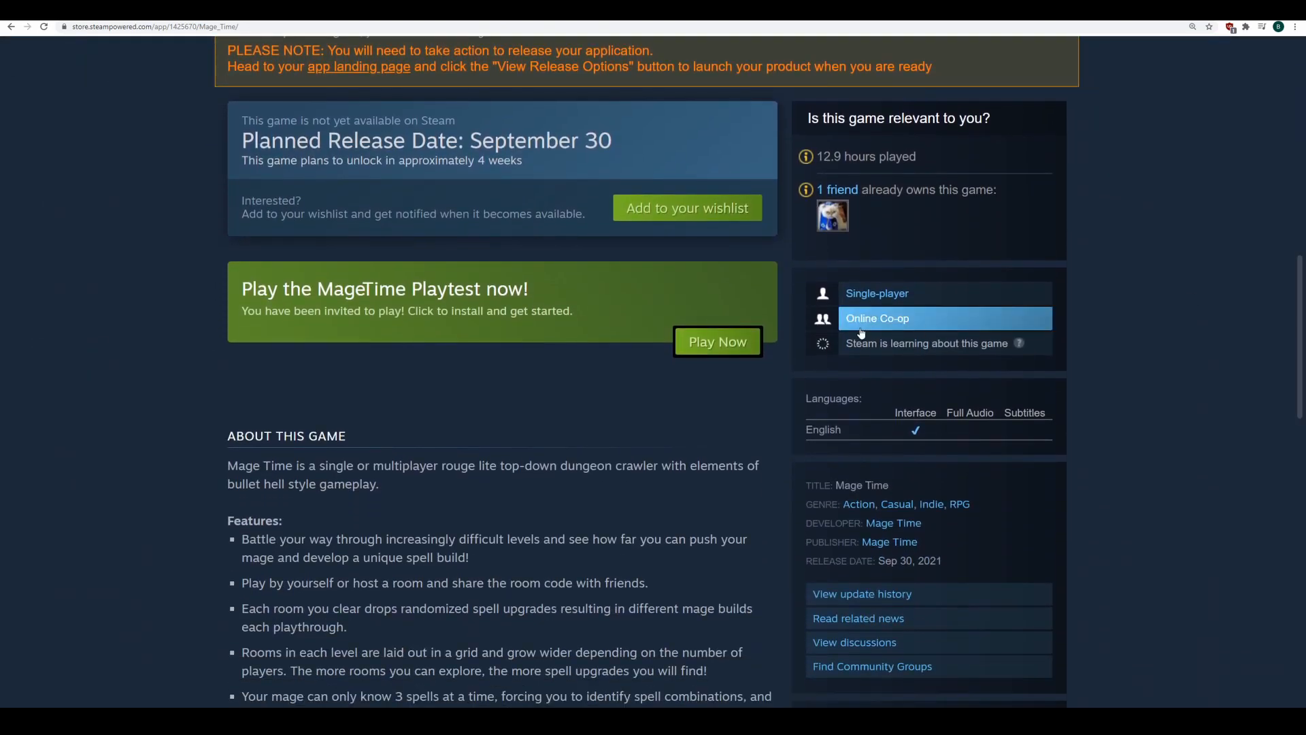
click(717, 341)
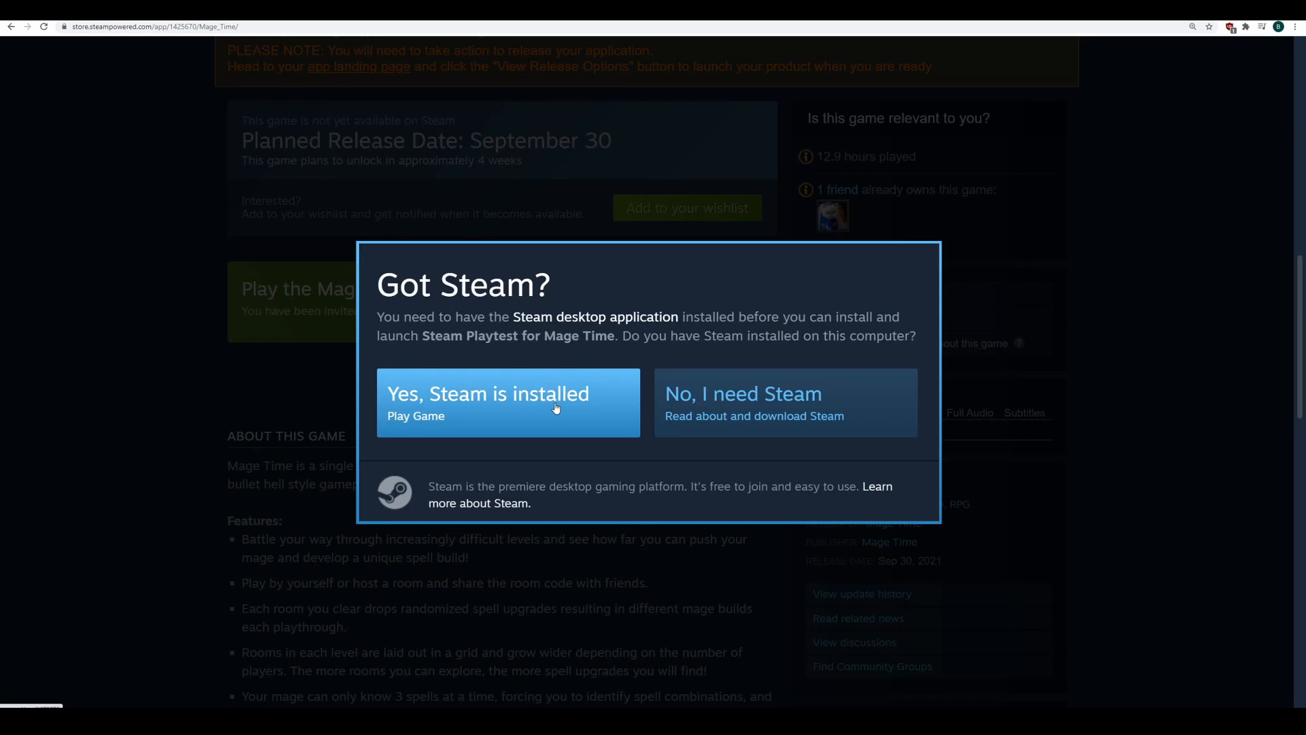
click(508, 404)
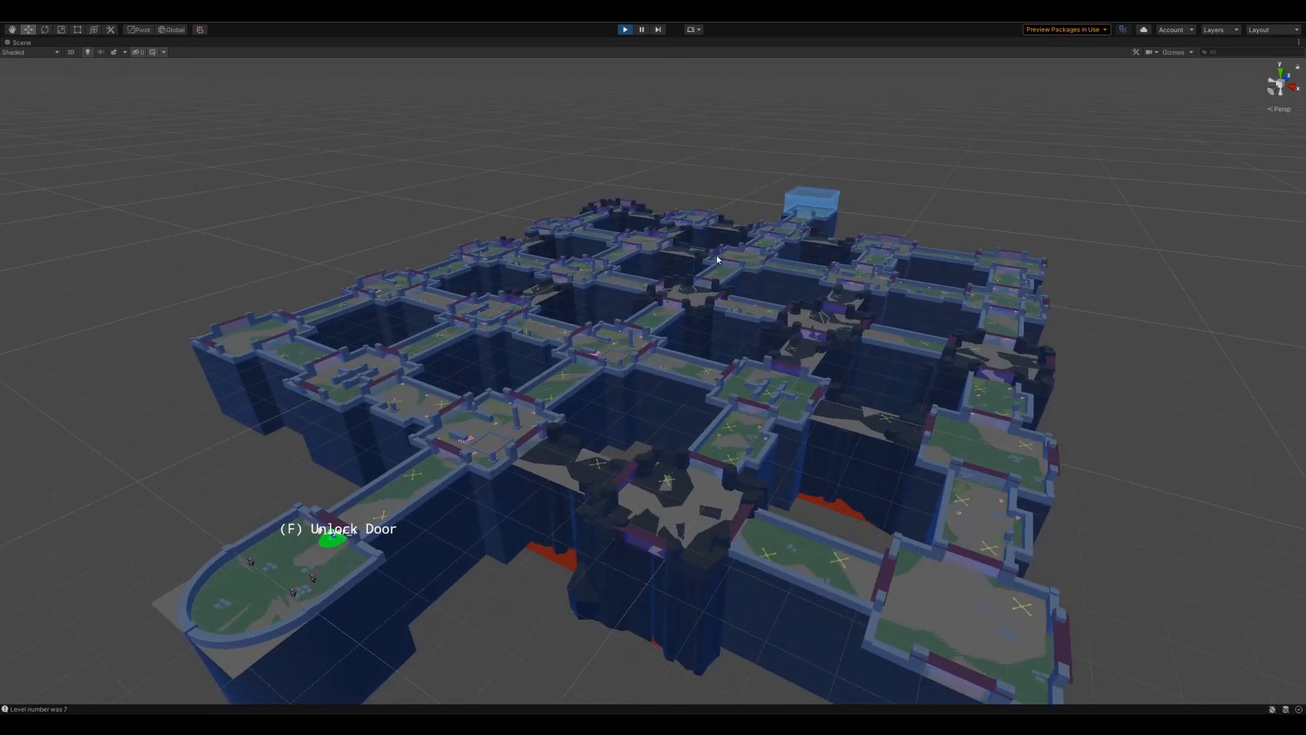
- Swap Heal for ArcaneArrow and take Passive CastRate, then cast fireballs at the Level 1 dummies
click(624, 28)
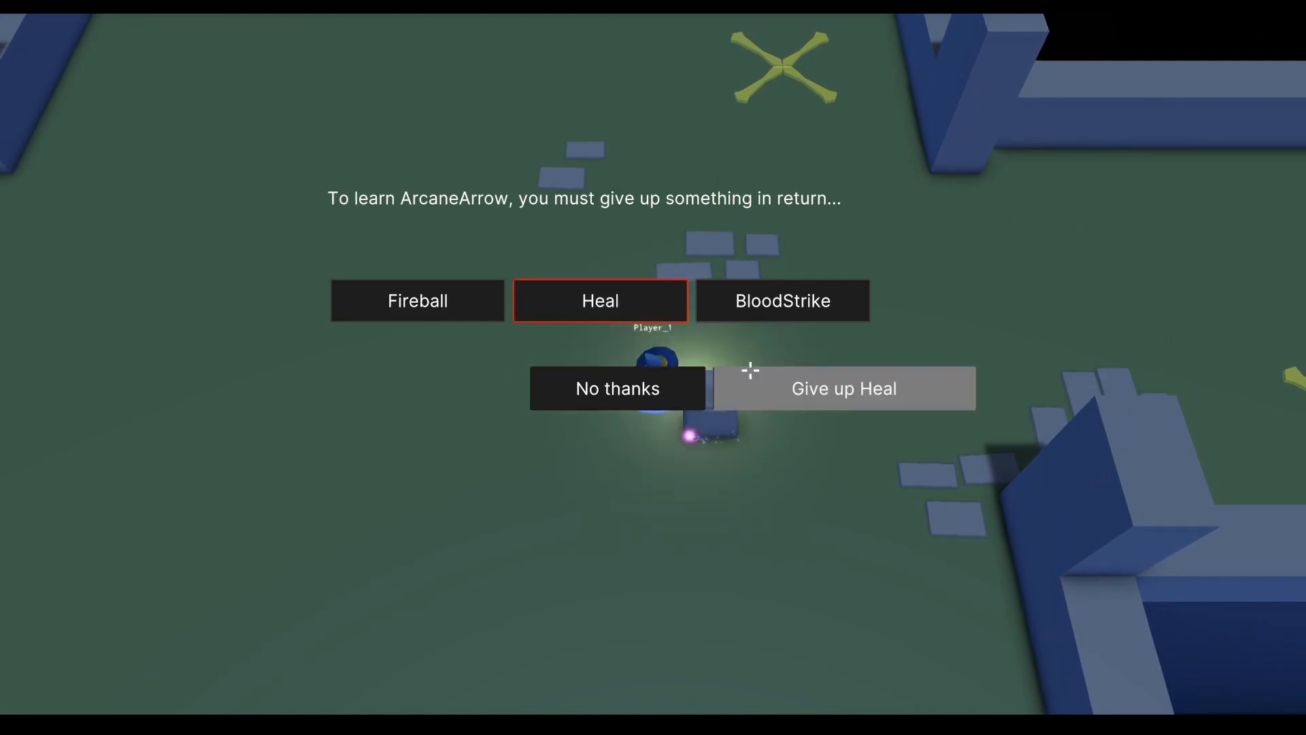
click(843, 388)
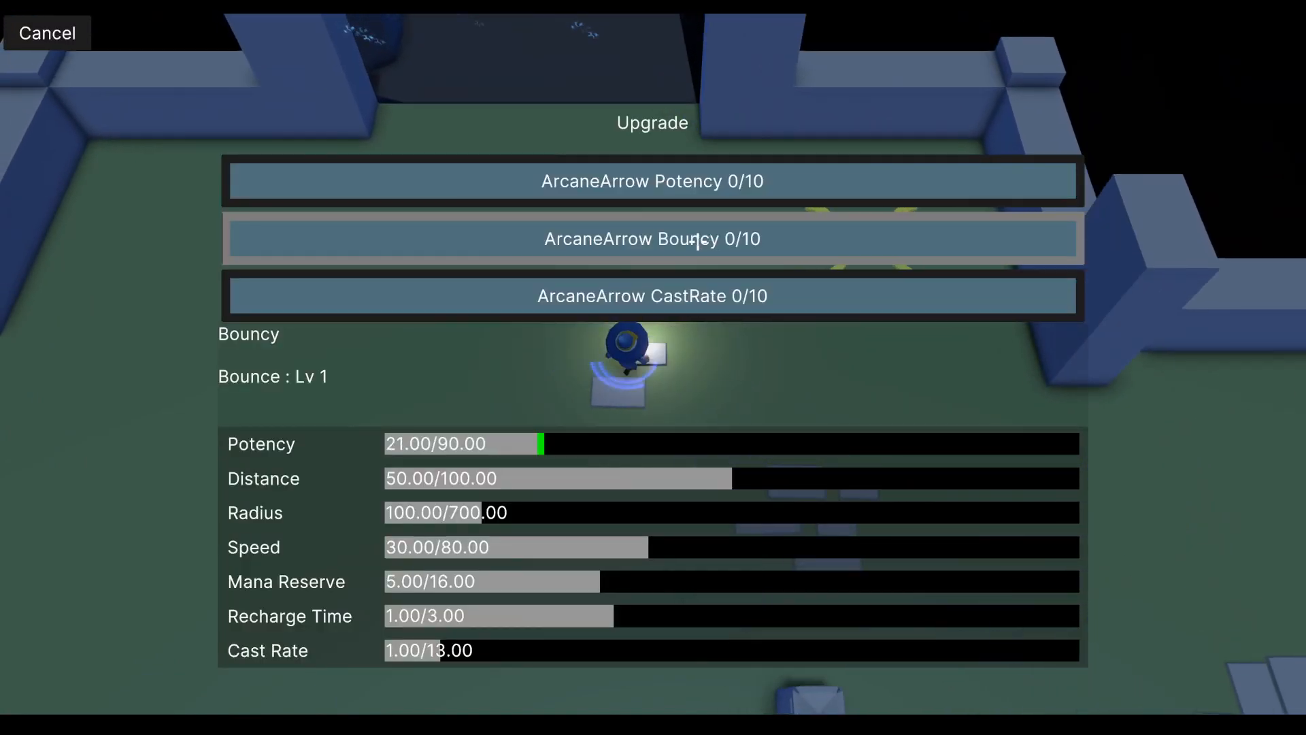
click(46, 32)
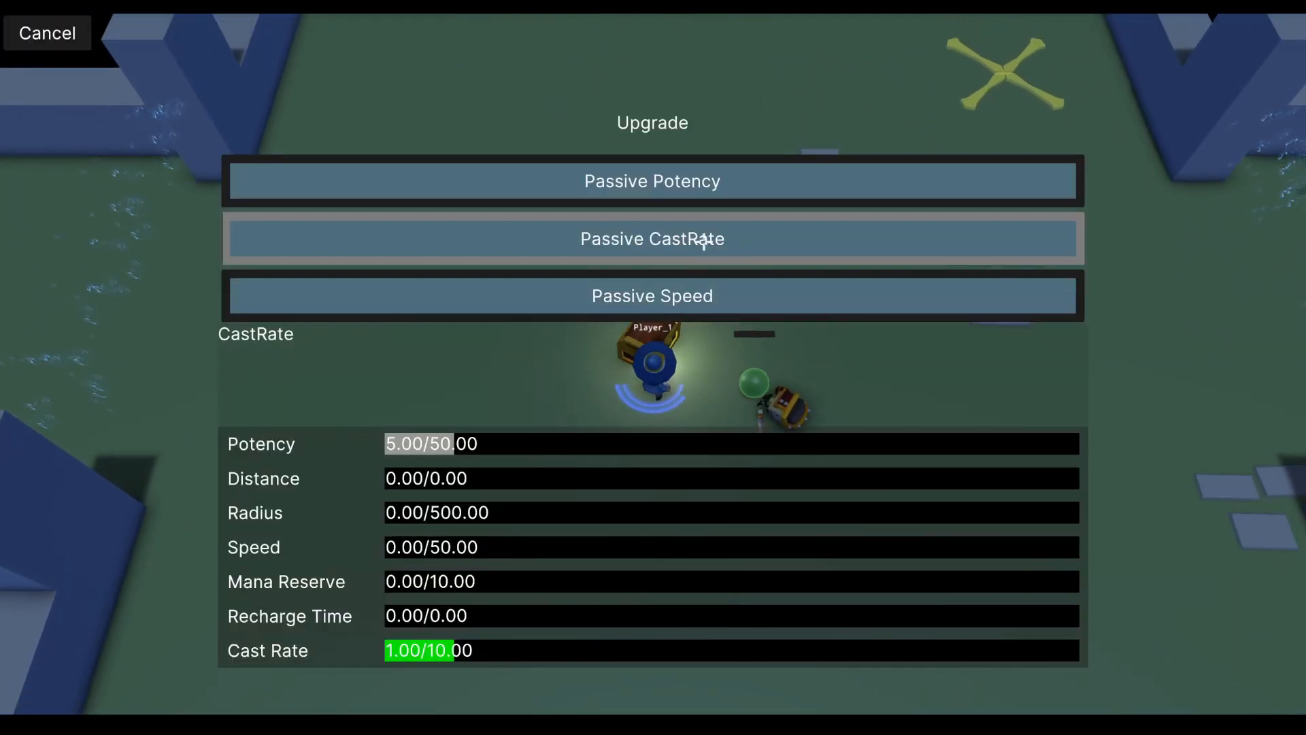
click(46, 32)
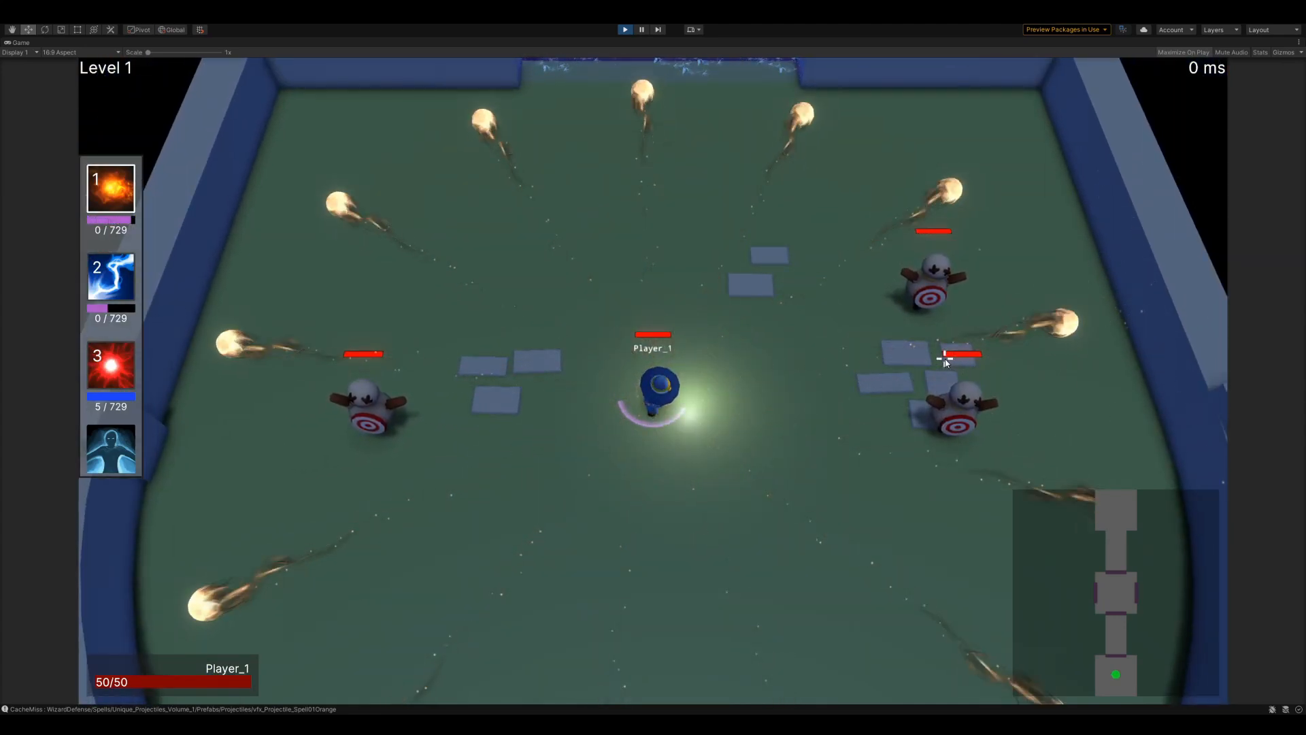
- Keep fighting until the mage dies and the YOU DIED screen appears
click(110, 278)
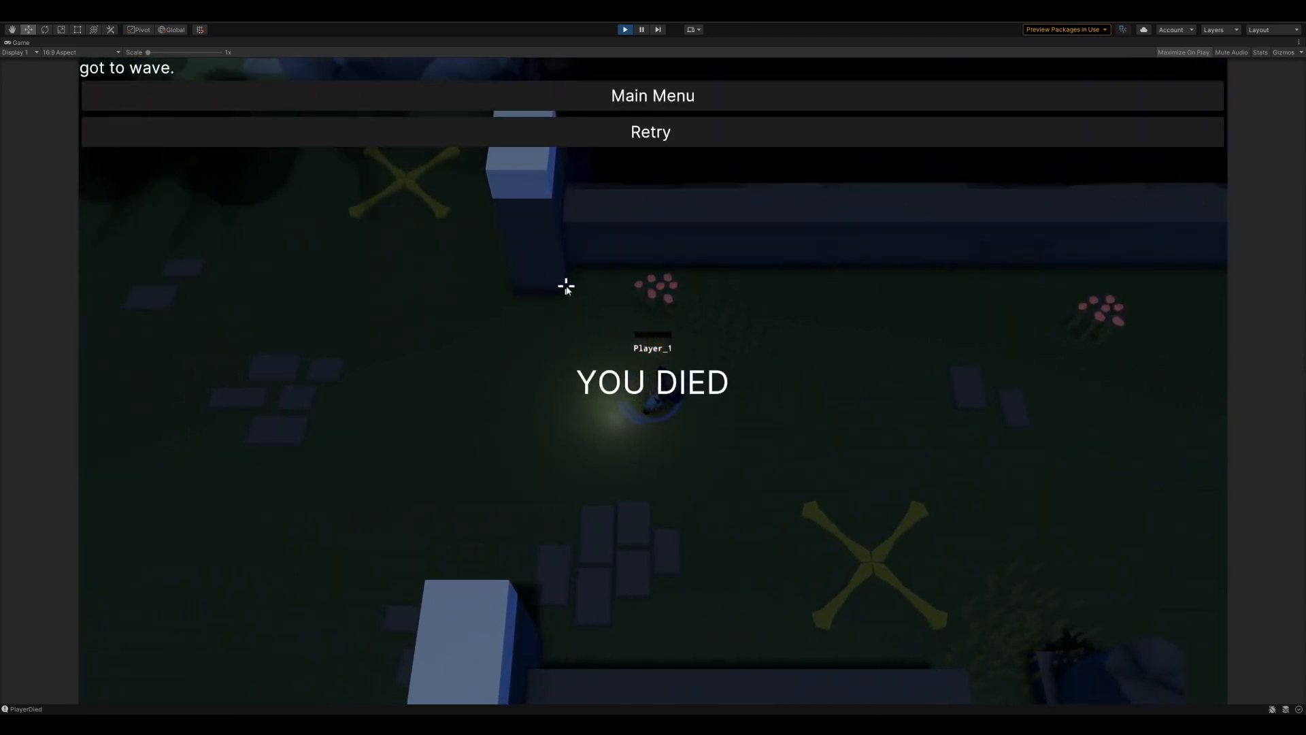
- View the procedurally generated dungeon of connected rooms in the Scene view
click(651, 132)
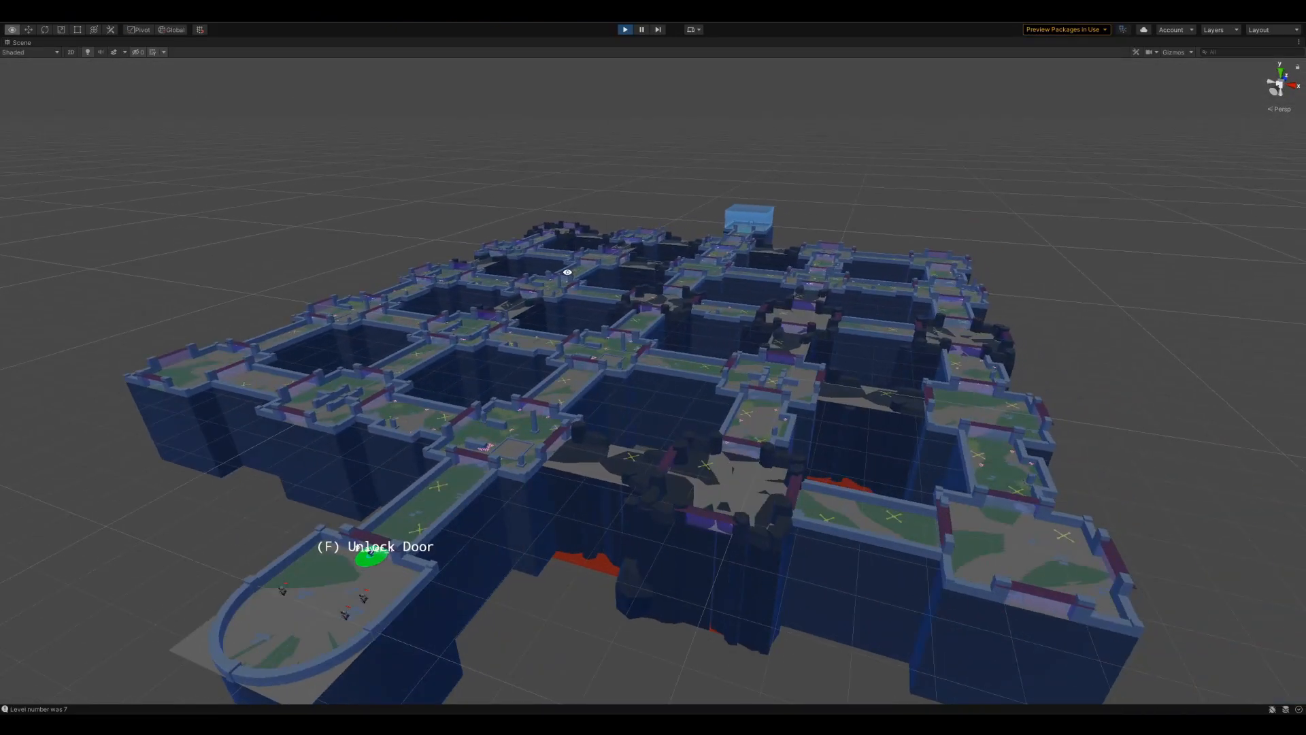
- Attack the Level 10 cavern enemies with the spell hotbar at 282/375 health
click(624, 28)
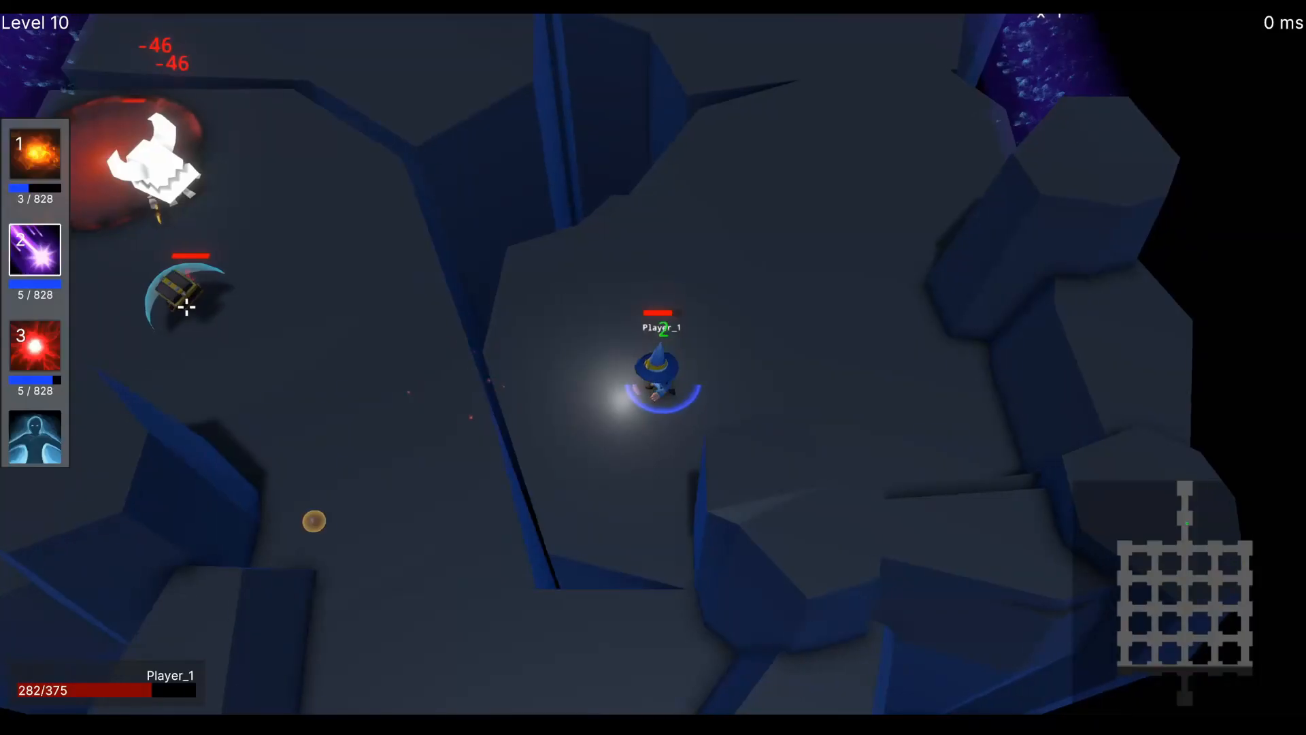
click(34, 250)
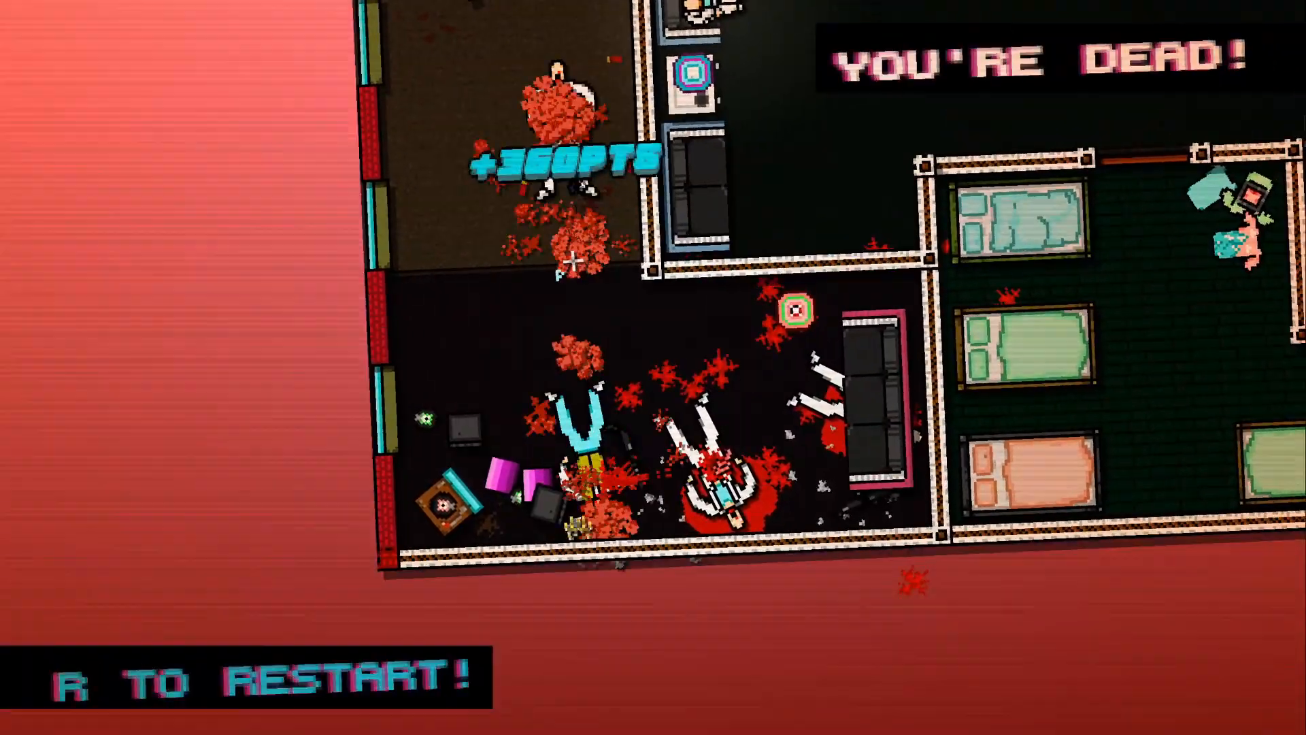
- Restart the Hotline Miami level with R after the YOU'RE DEAD prompt
key(r)
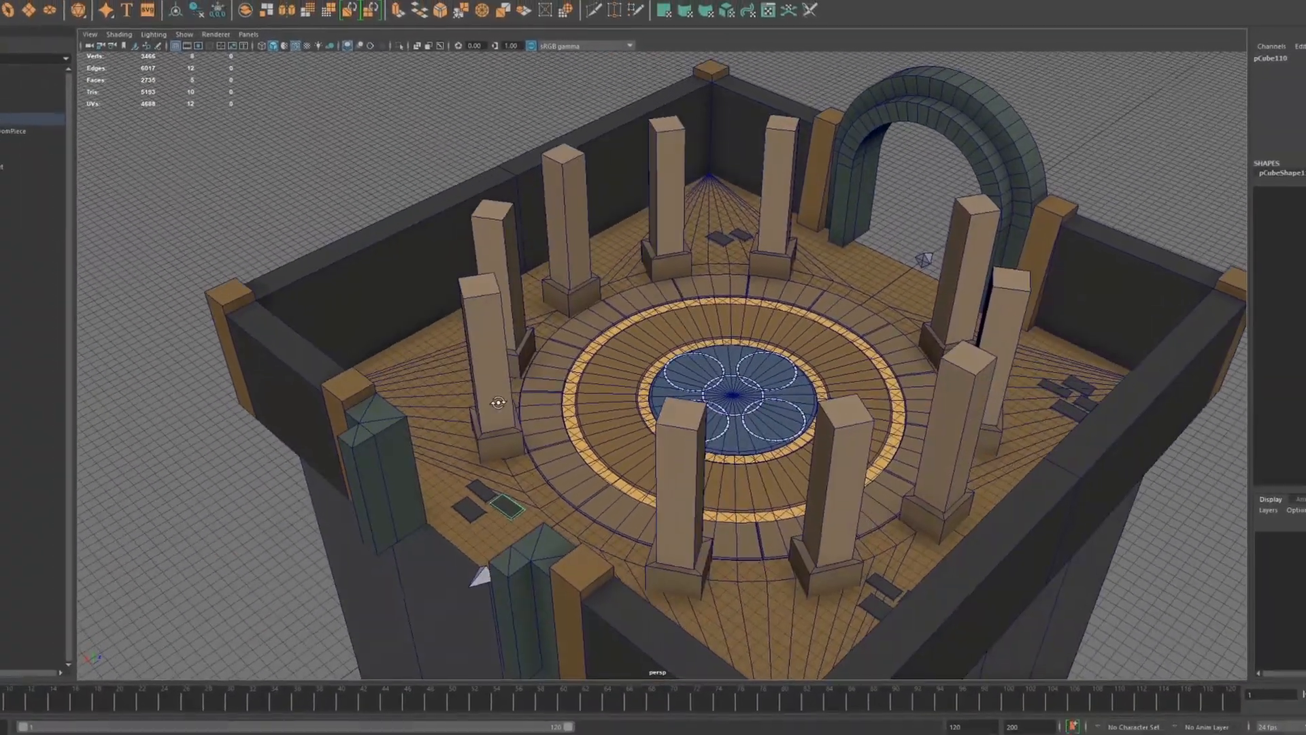
- Finish the Maya room with walls, pillar ring, circular floor inlay and archway
click(182, 74)
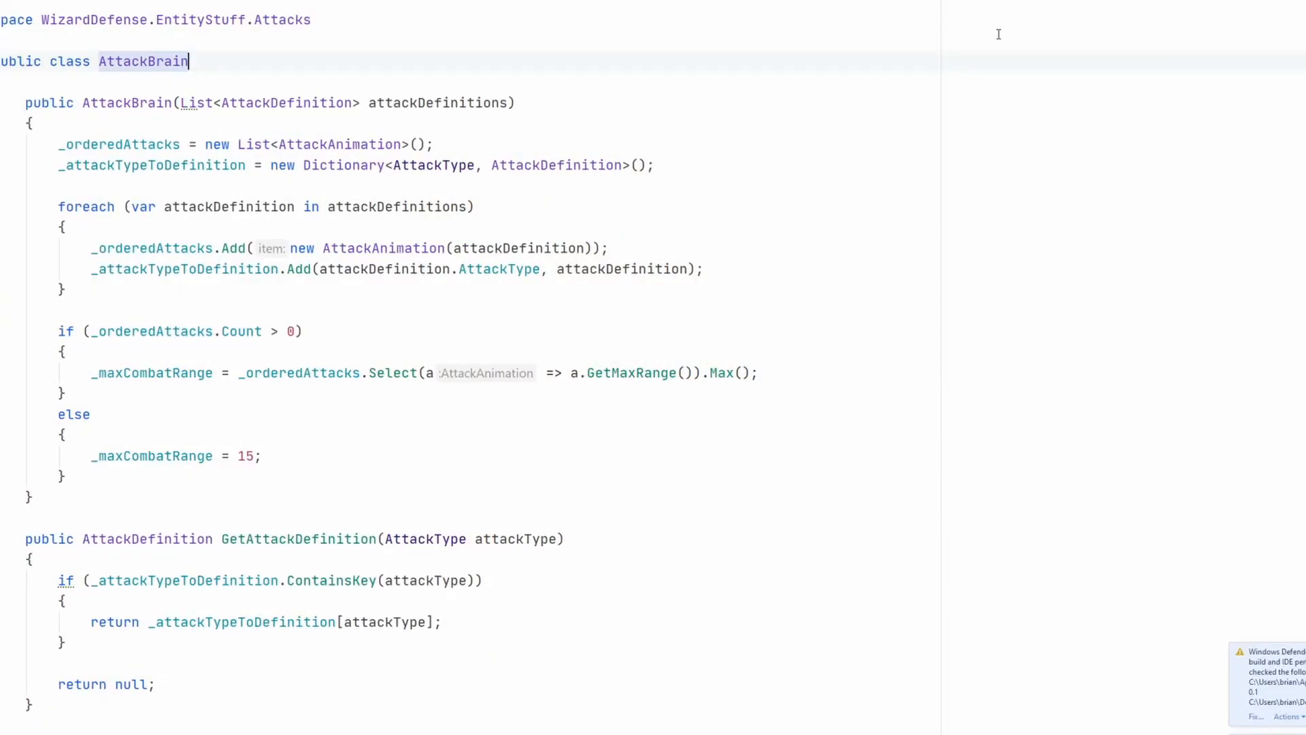
- Review the AttackBrain constructor and GetAttackDefinition computing the maximum combat range
scroll(down, 3)
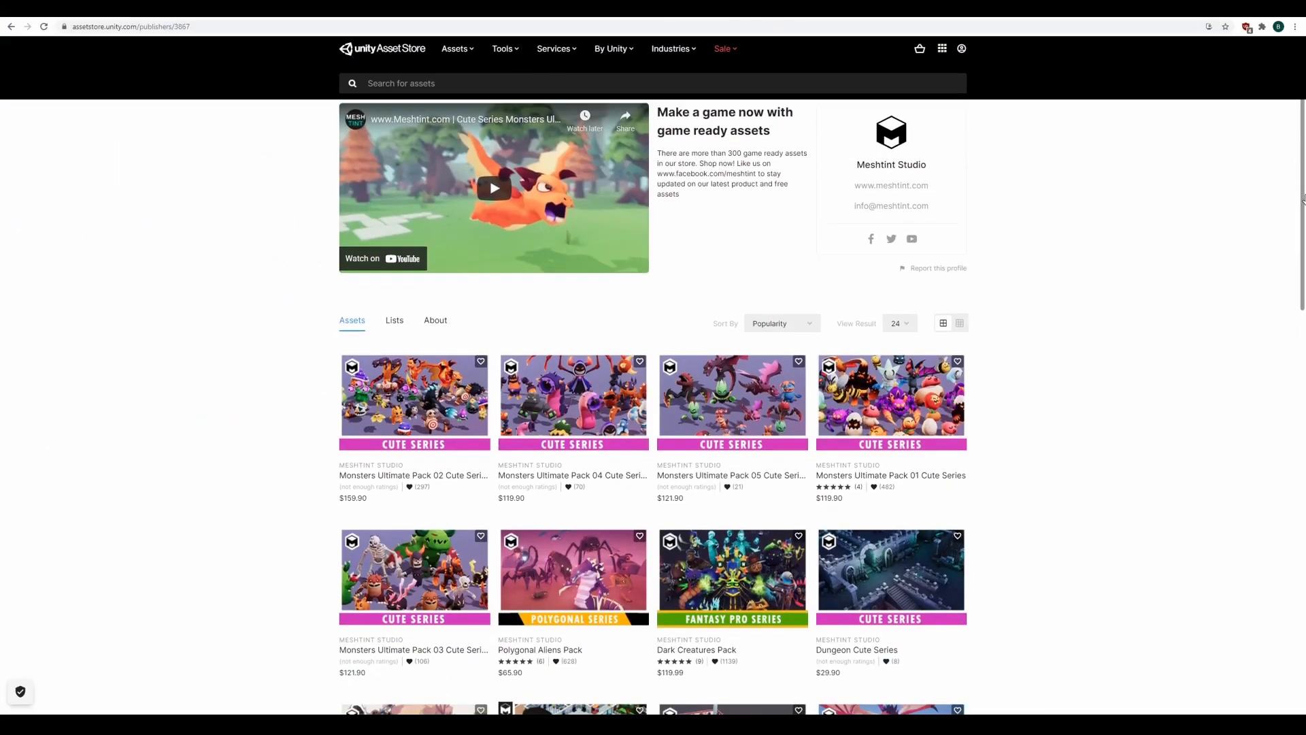
- Browse Asset Store publishers and go to the one offering Unique Projectiles, Explosions and Lasers
scroll(down, 3)
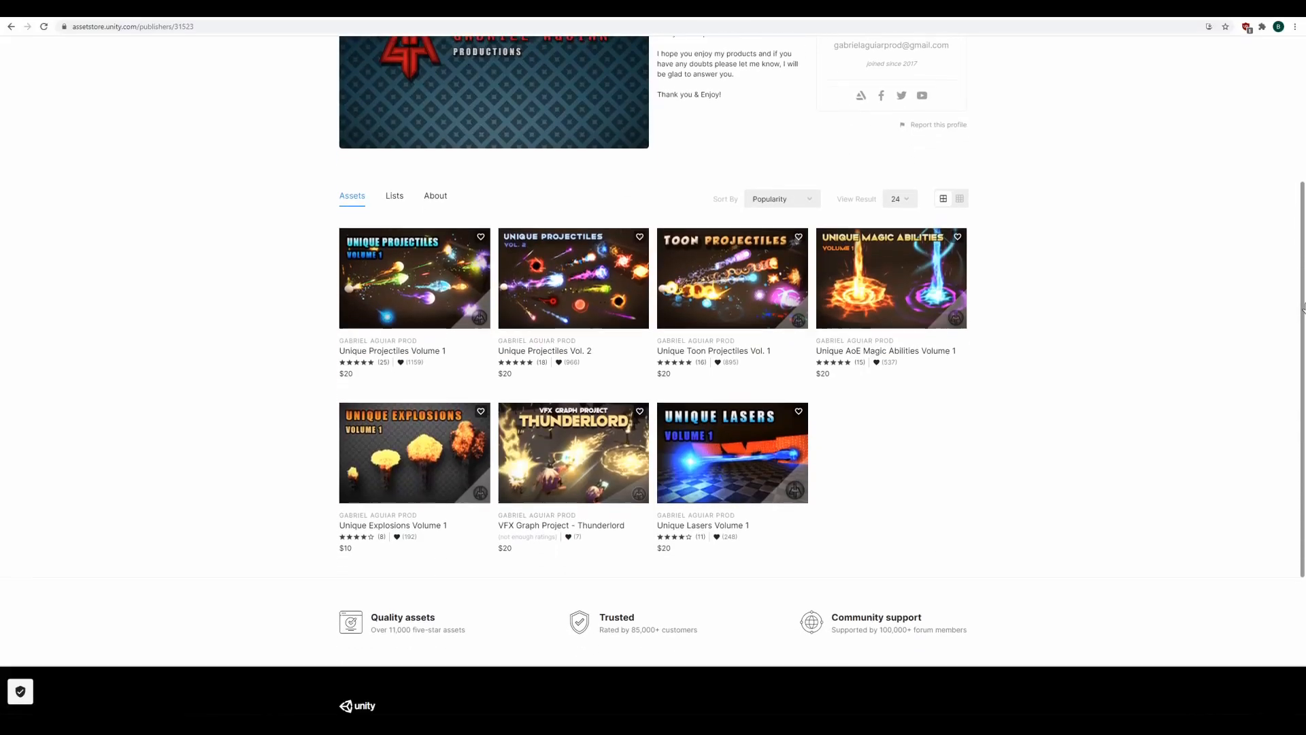
click(573, 278)
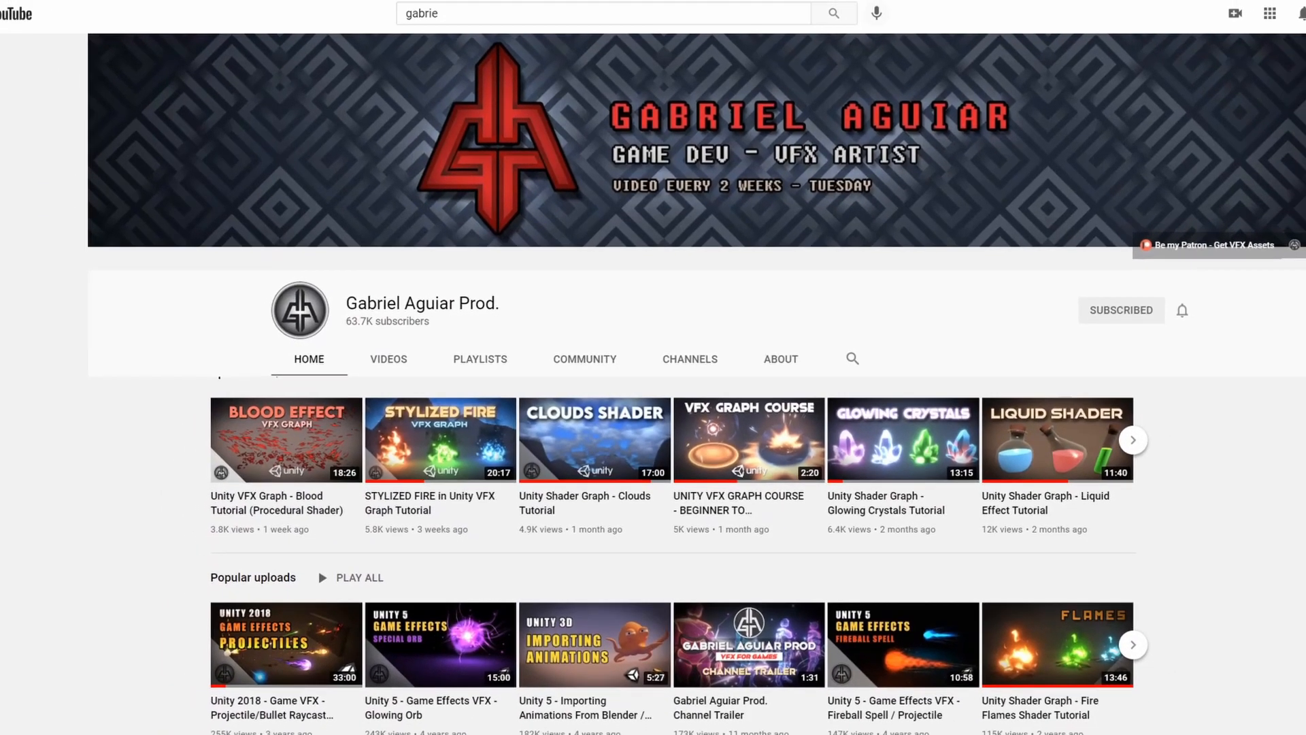
- Scroll the Gabriel Aguiar Prod. channel Home listing VFX Graph and Shader Graph tutorials
scroll(down, 3)
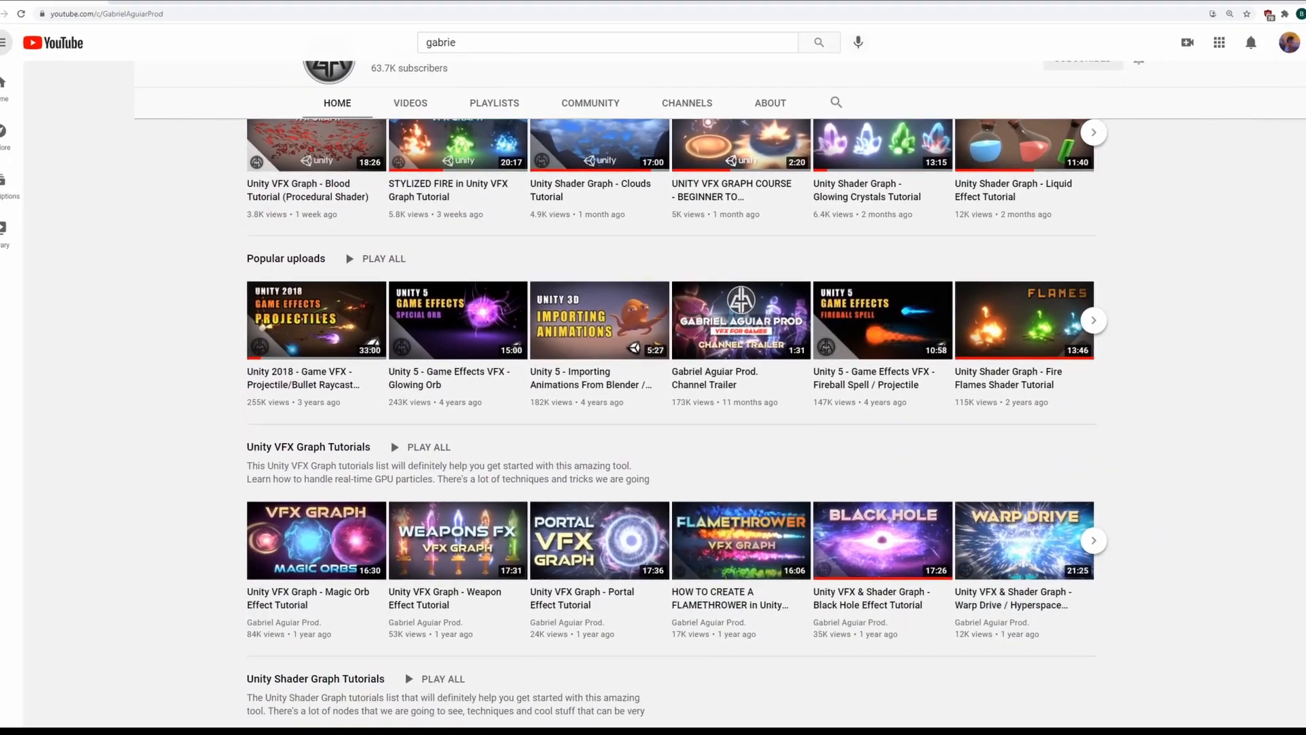
scroll(down, 3)
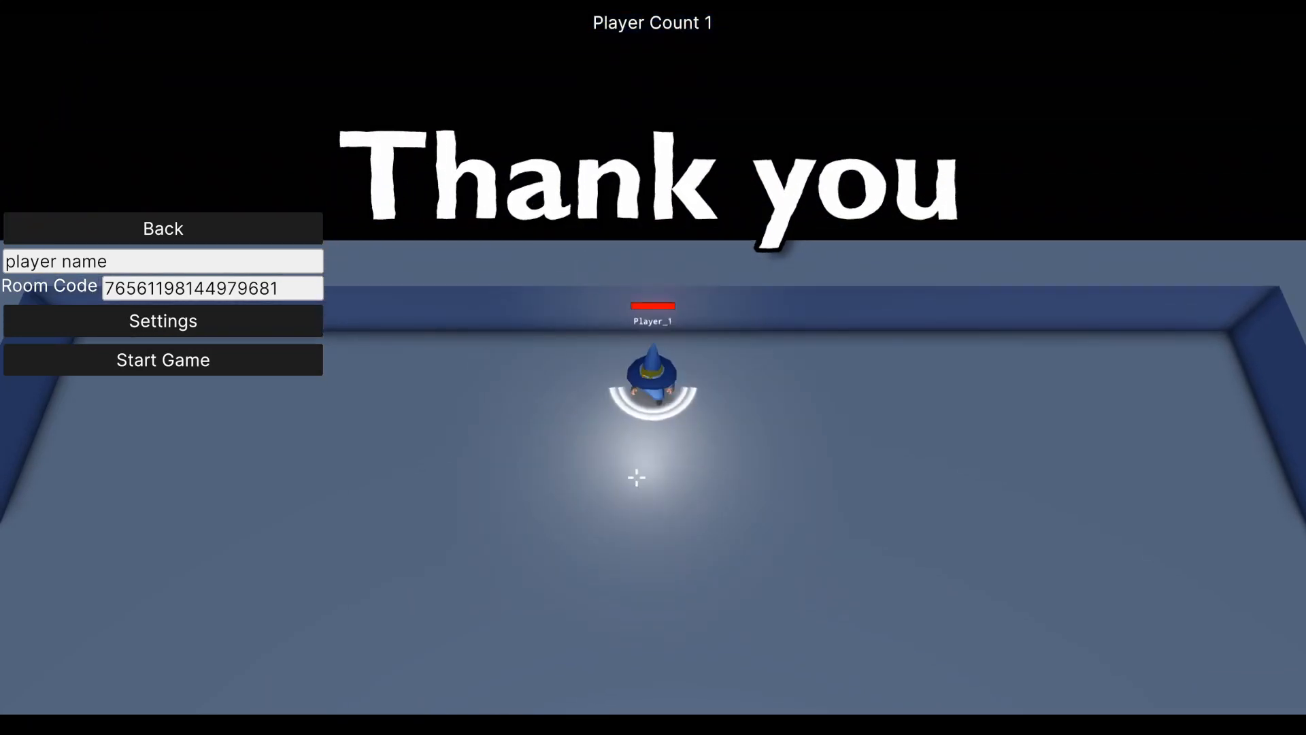
- Start the game from the lobby and walk Level 3 under the 'Thank you' title
click(162, 359)
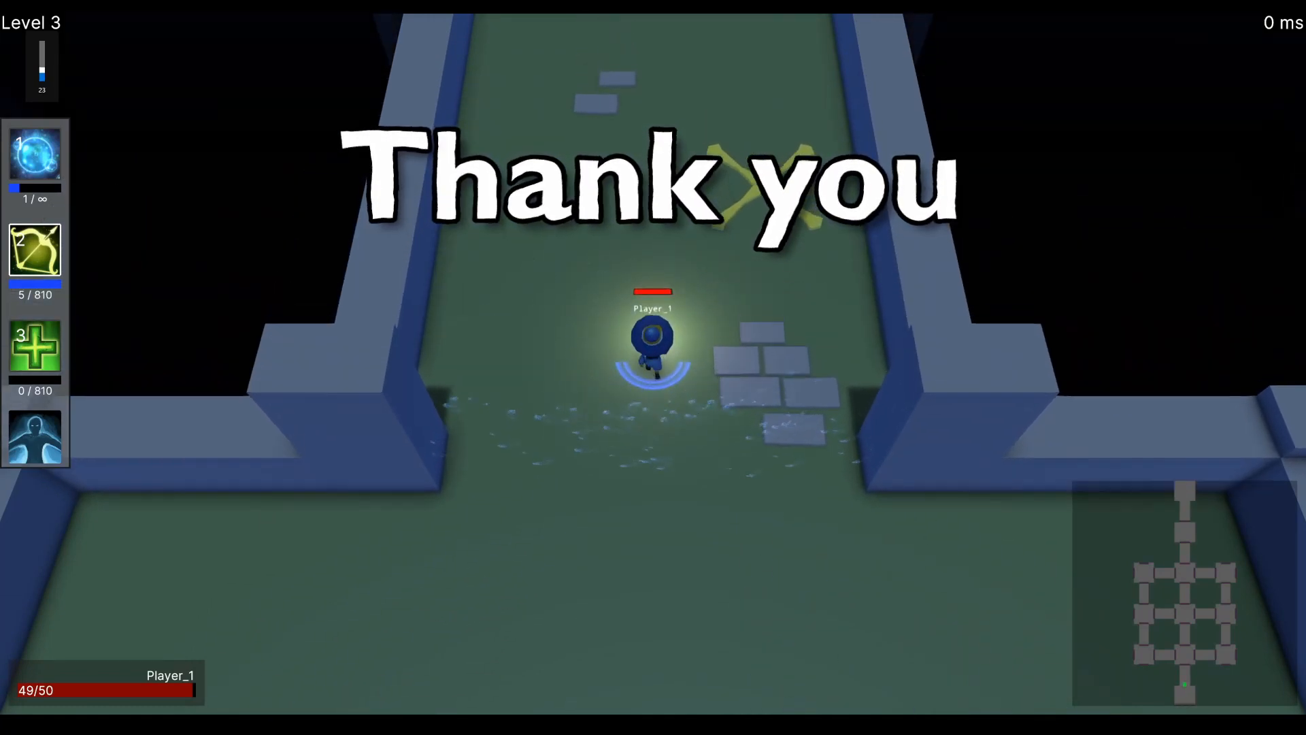
scroll(down, 3)
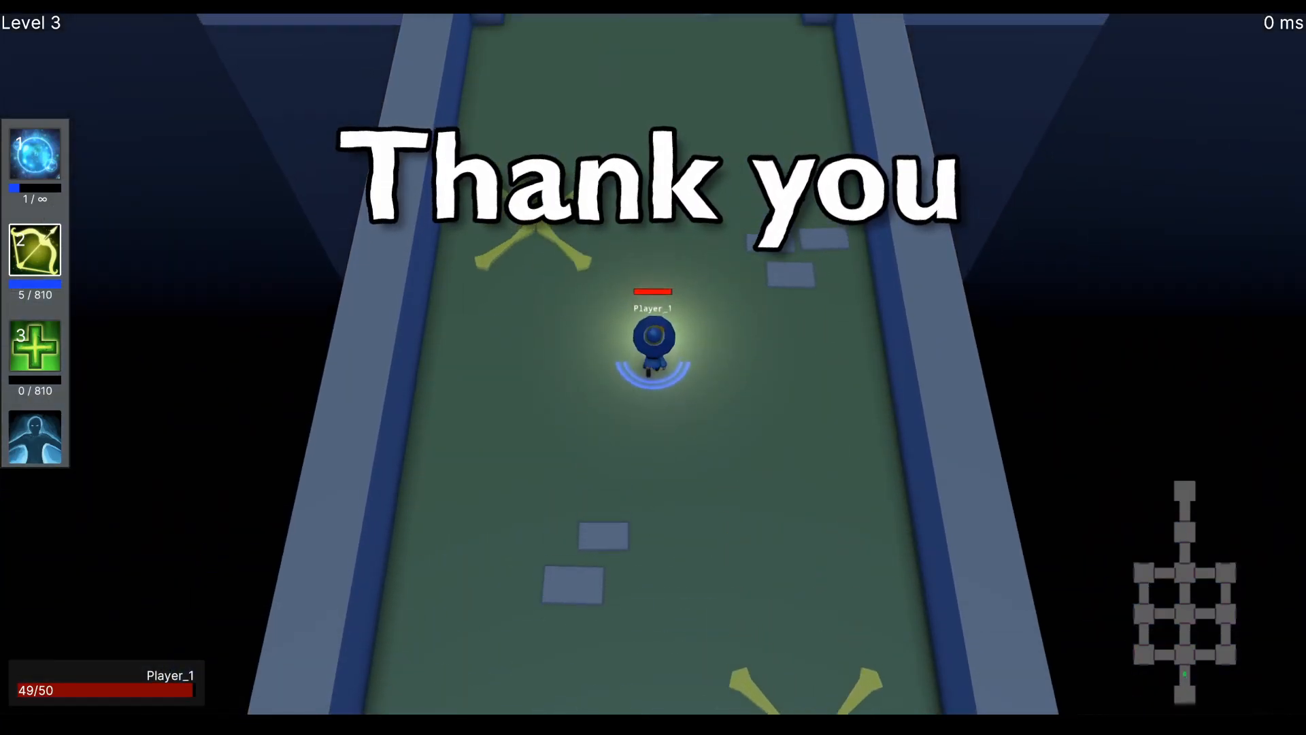